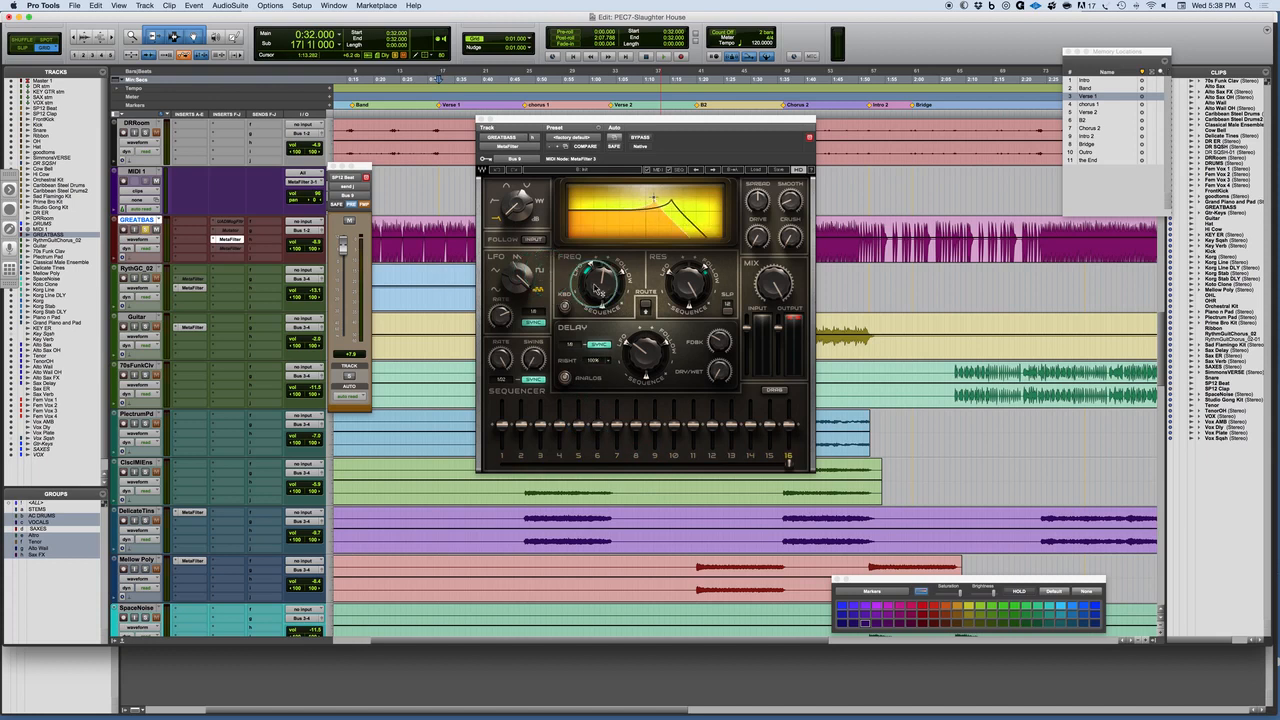
# Sweep the FREQ cutoff, raise the RES resonance, and nudge the envelope follower amount.
pyautogui.moveTo(595, 285); pyautogui.dragTo(595, 275)
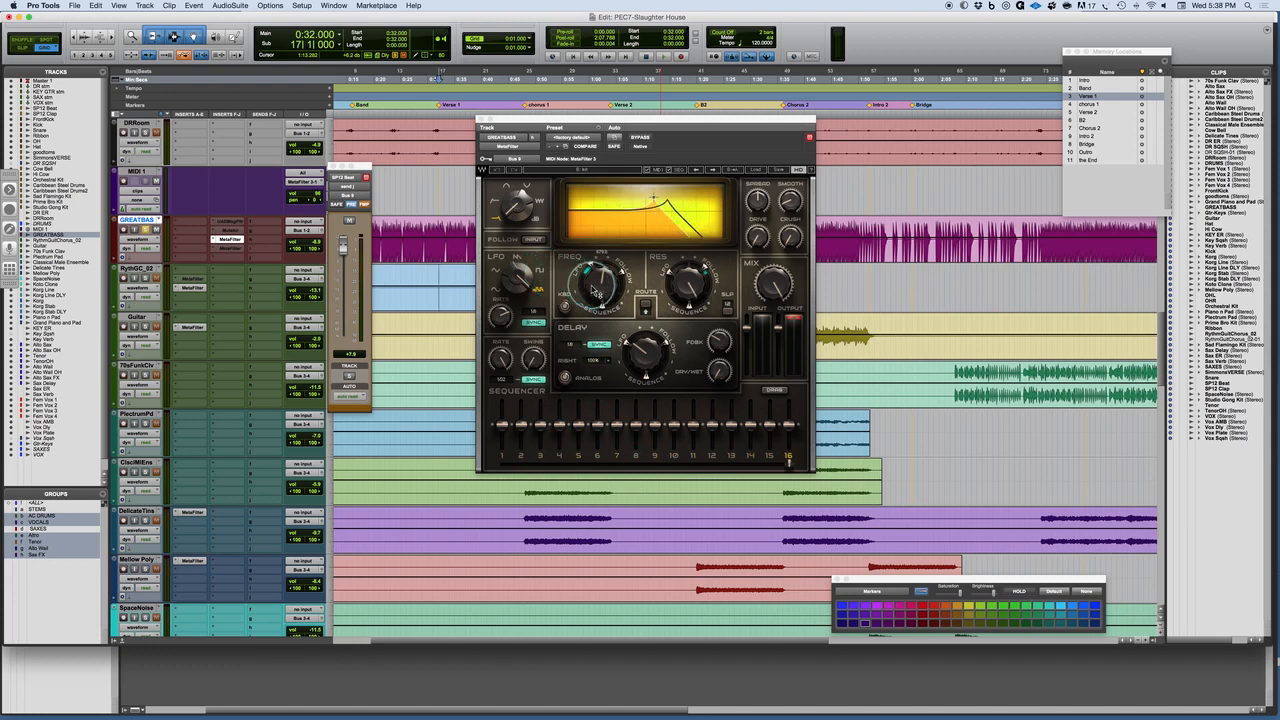
pyautogui.moveTo(595, 285); pyautogui.dragTo(590, 280)
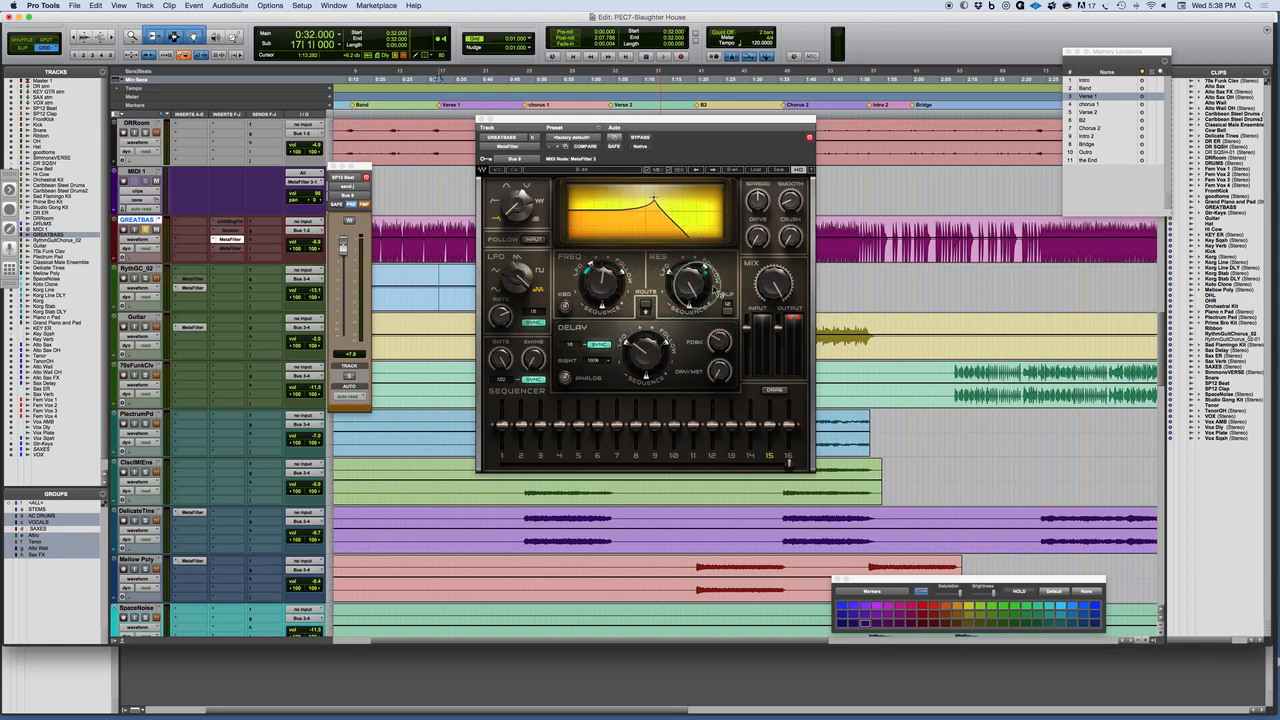
pyautogui.moveTo(640, 345); pyautogui.dragTo(645, 350)
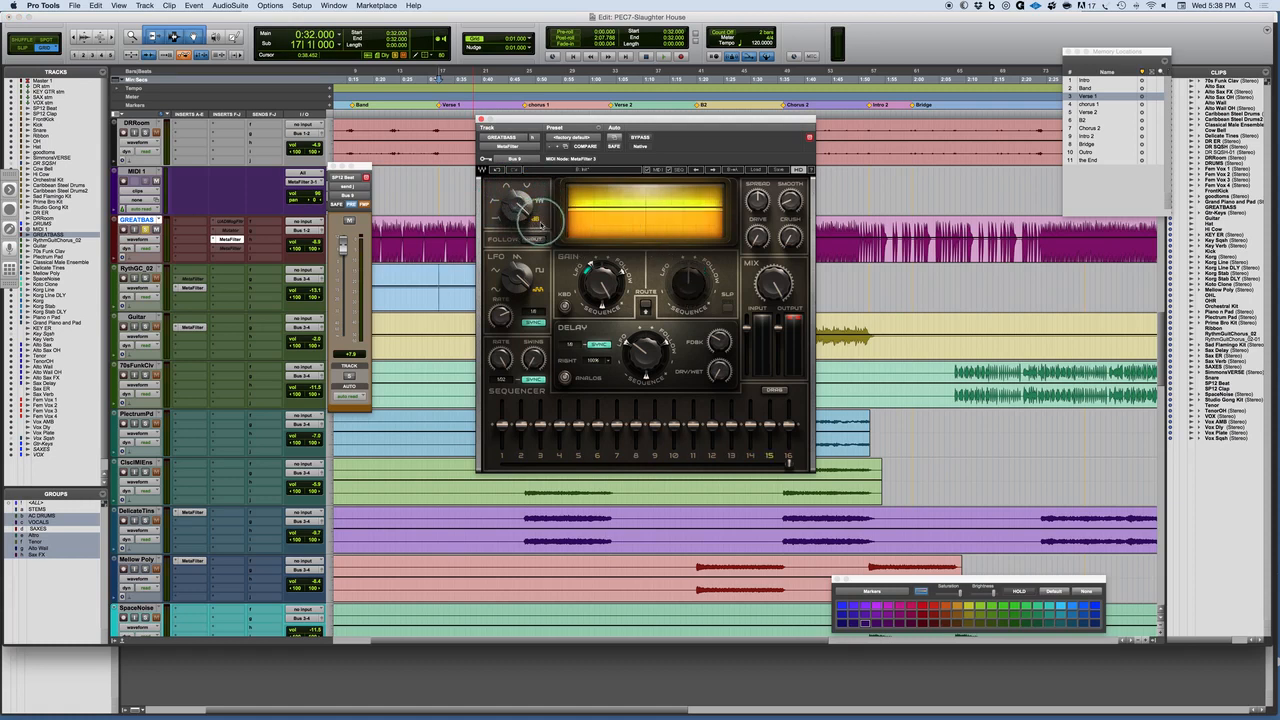
pyautogui.moveTo(535, 220); pyautogui.dragTo(535, 228)
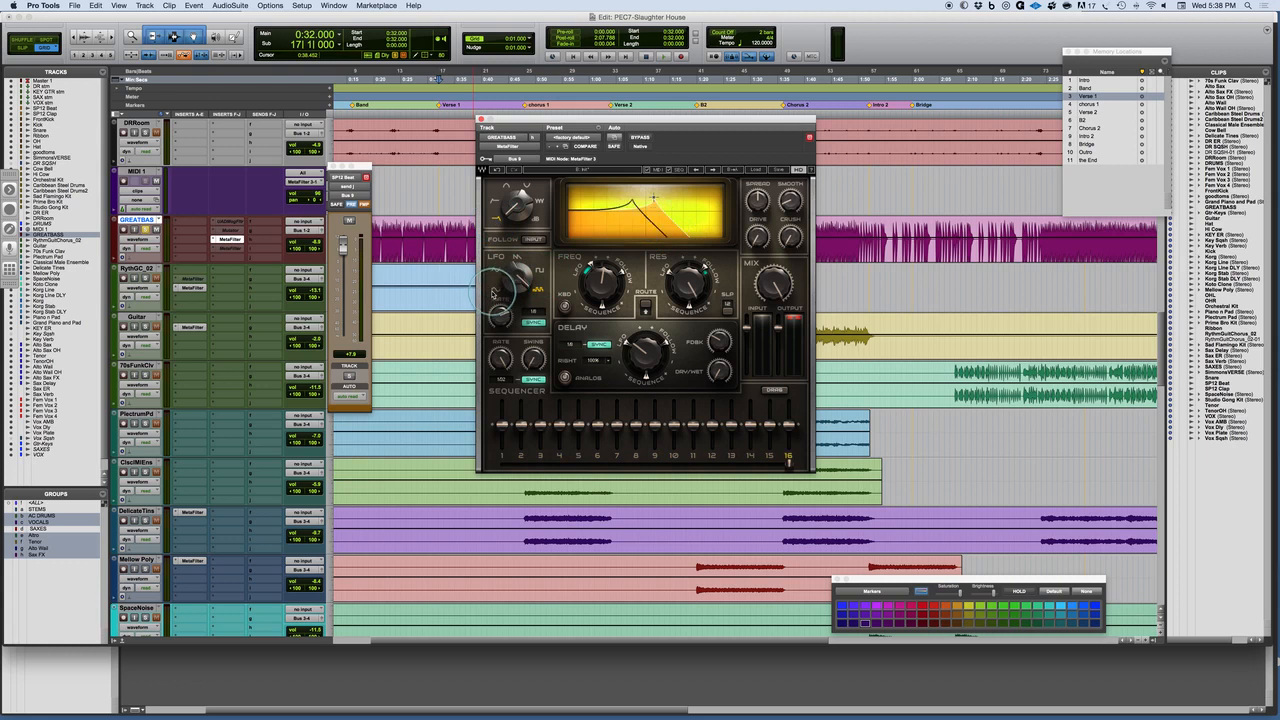
# Set the LFO rate and pull the filter curve's cutoff peak lower in the display.
pyautogui.moveTo(515, 270); pyautogui.dragTo(520, 260)
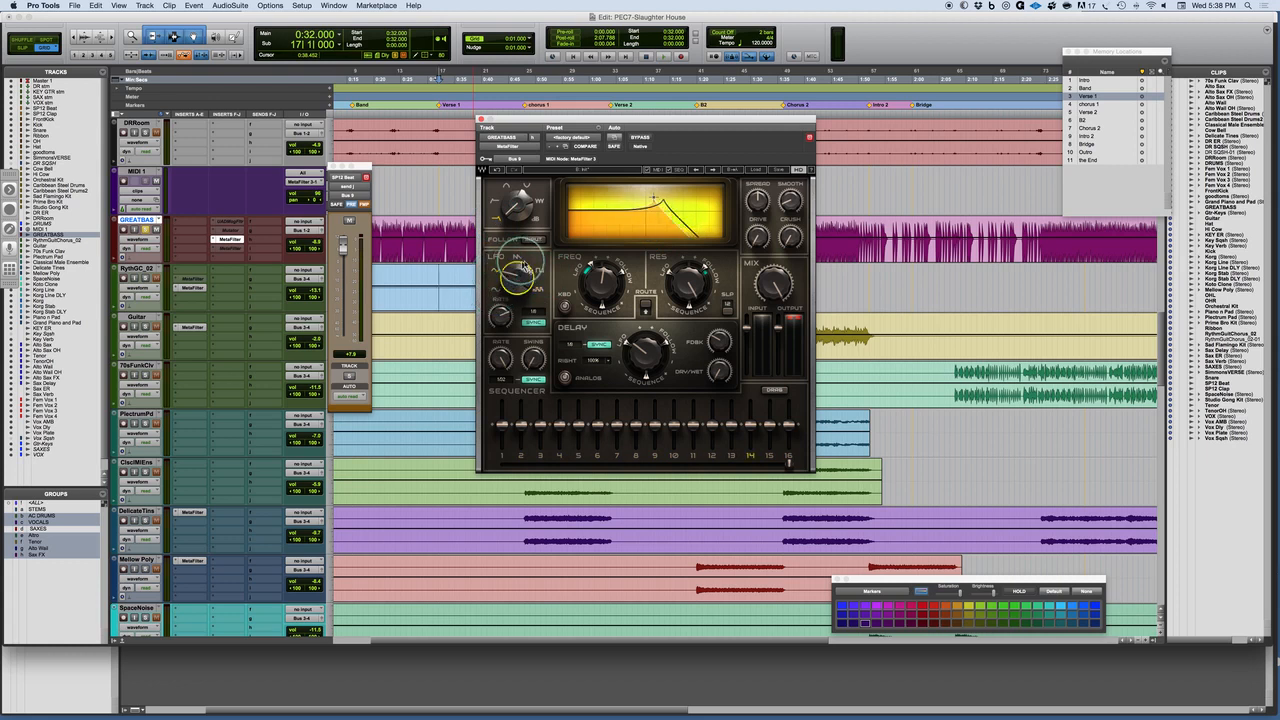
pyautogui.moveTo(518, 270); pyautogui.dragTo(505, 315)
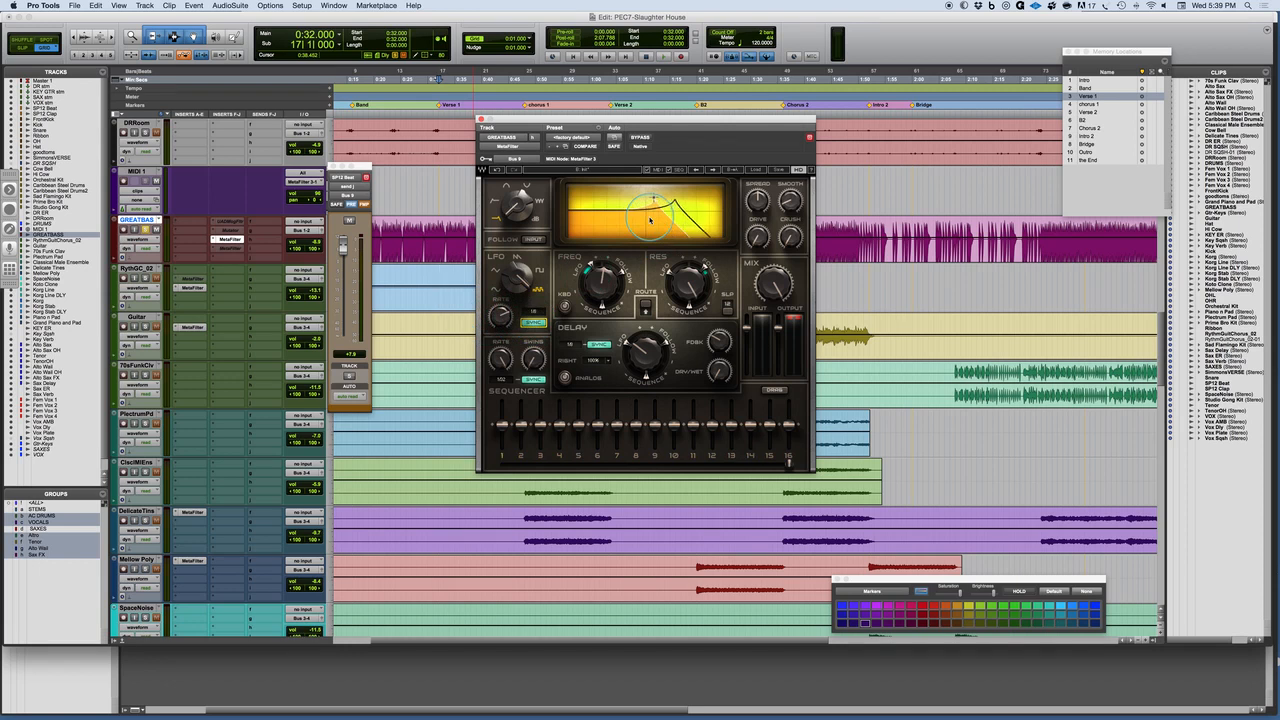
pyautogui.moveTo(650, 215); pyautogui.dragTo(633, 213)
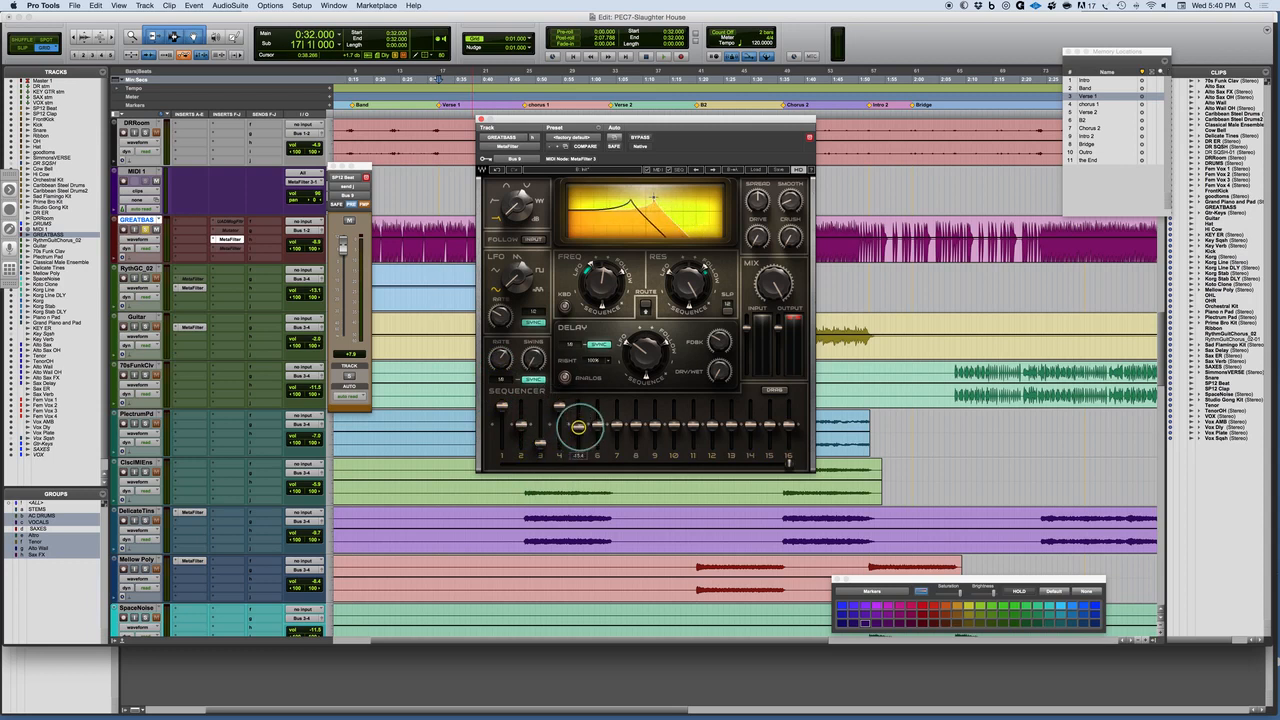
# Set sequencer step 4 to its own level to begin the modulation pattern.
pyautogui.moveTo(580, 427); pyautogui.dragTo(597, 443)
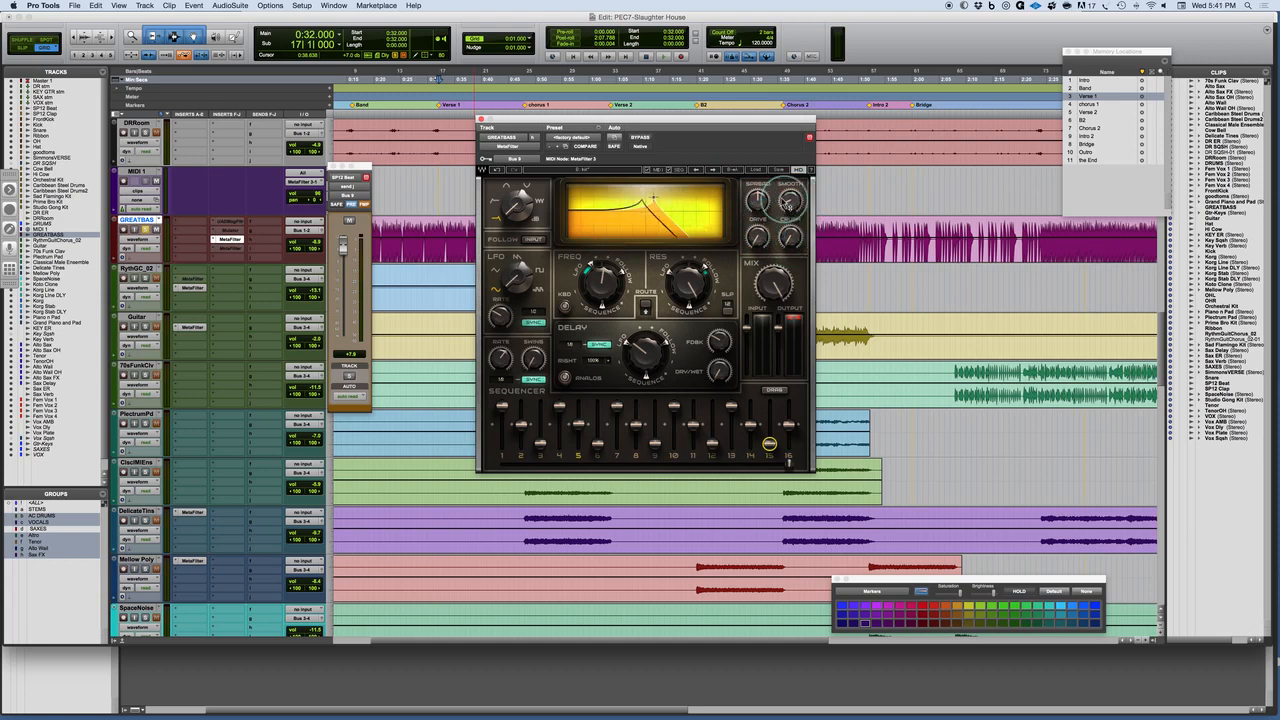
# Set sequencer step 15's level, completing the sixteen-step varied pattern.
pyautogui.moveTo(787, 200); pyautogui.dragTo(790, 205)
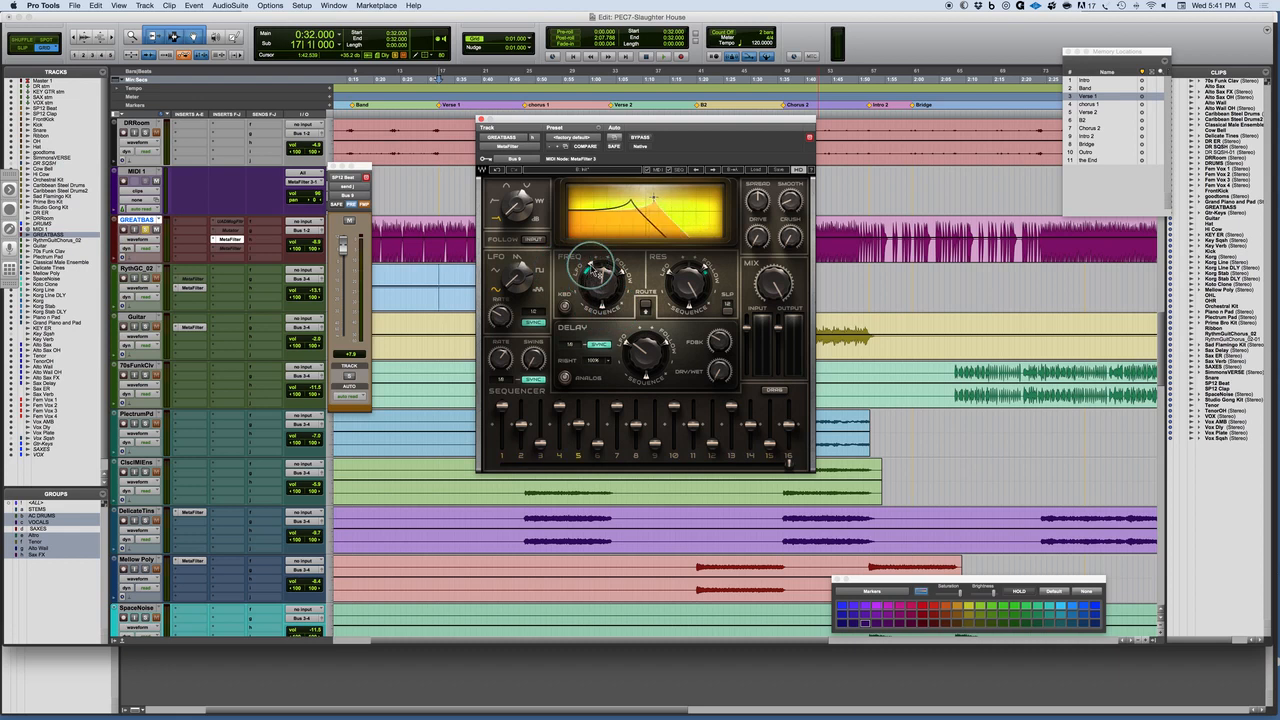
# Move the FREQ knob so the filter curve's peak sits at a new cutoff.
pyautogui.moveTo(595, 270); pyautogui.dragTo(600, 280)
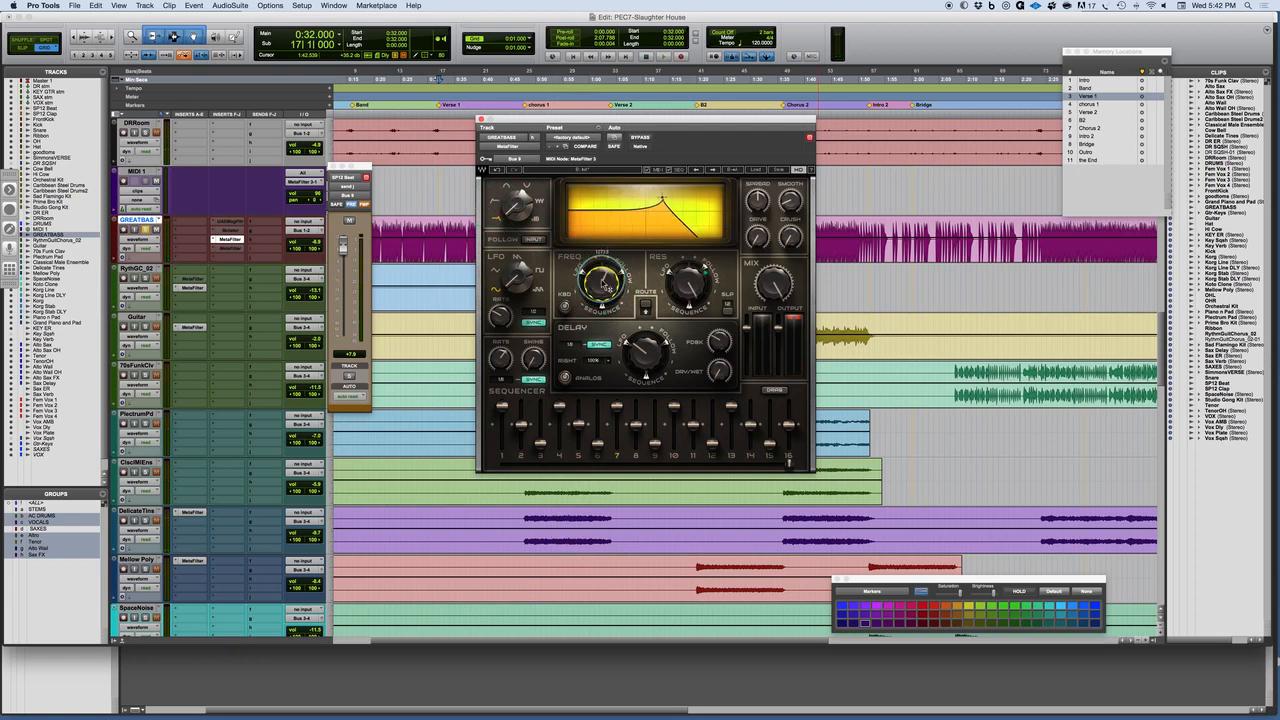
# Resweep the cutoff, then dial in sequencer modulation depth on the FREQ ring.
pyautogui.moveTo(600, 285); pyautogui.dragTo(600, 270)
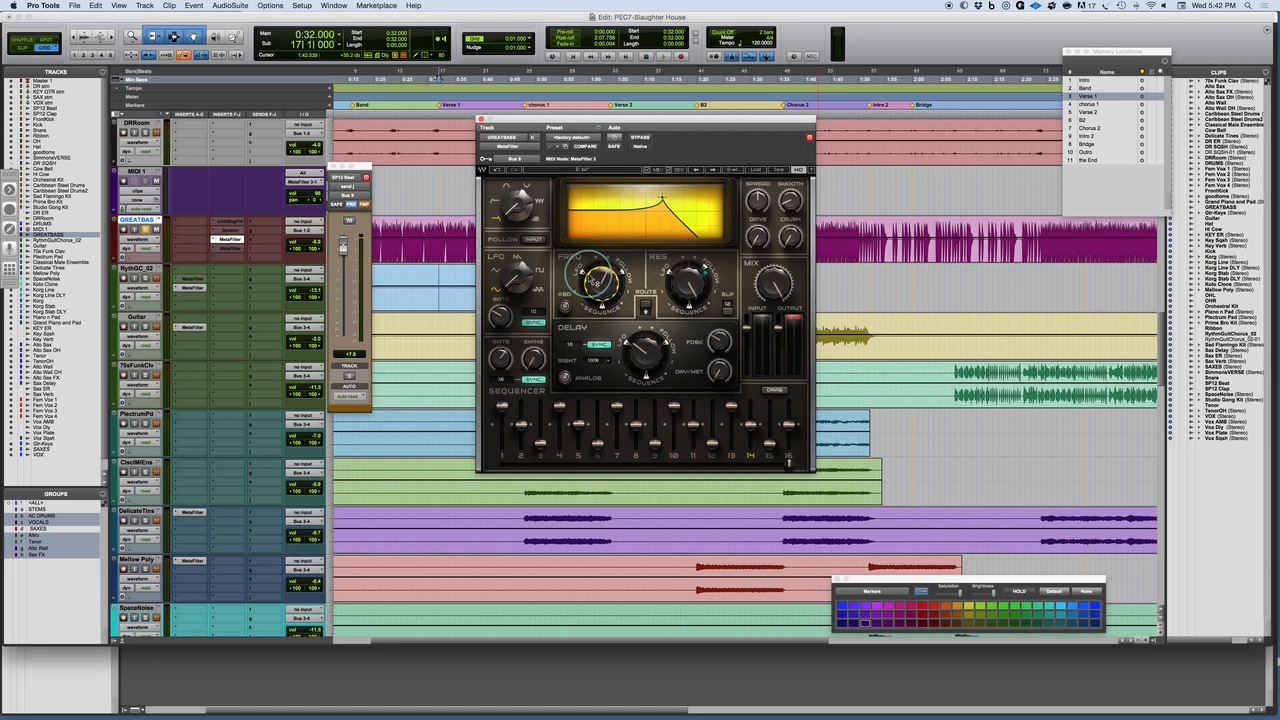
pyautogui.moveTo(590, 275); pyautogui.dragTo(600, 300)
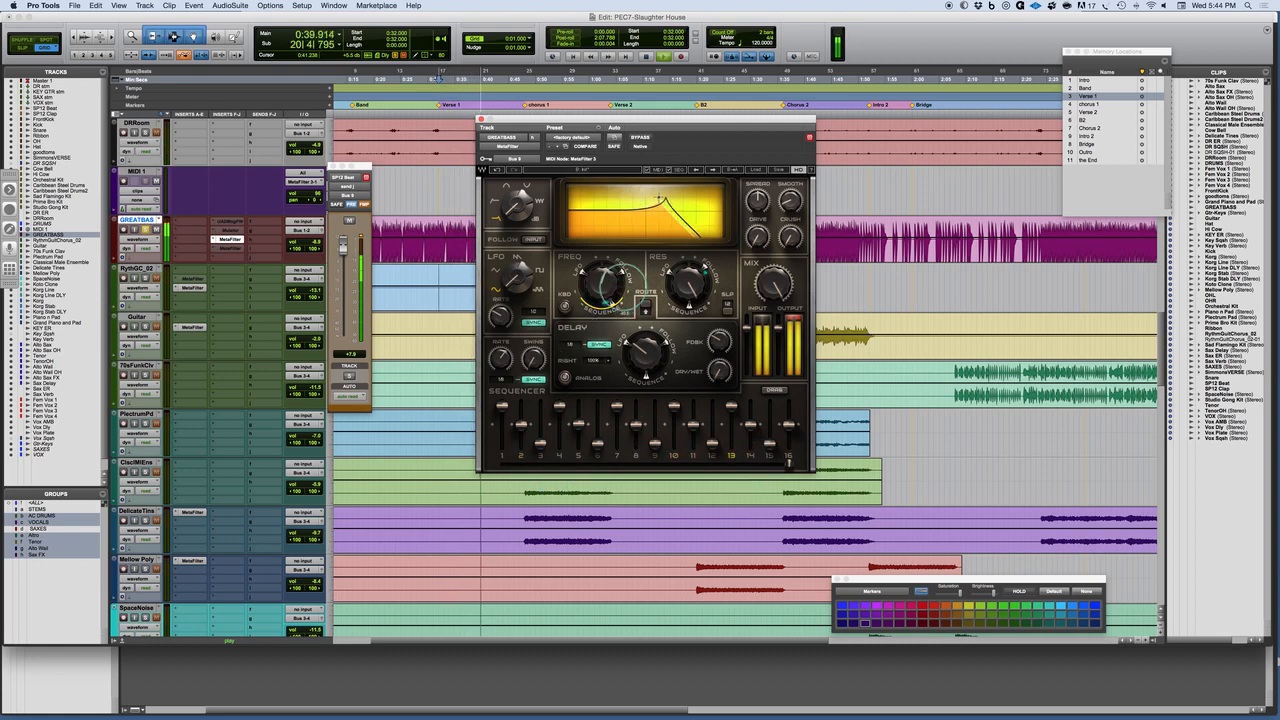
pyautogui.moveTo(600, 290); pyautogui.dragTo(615, 300)
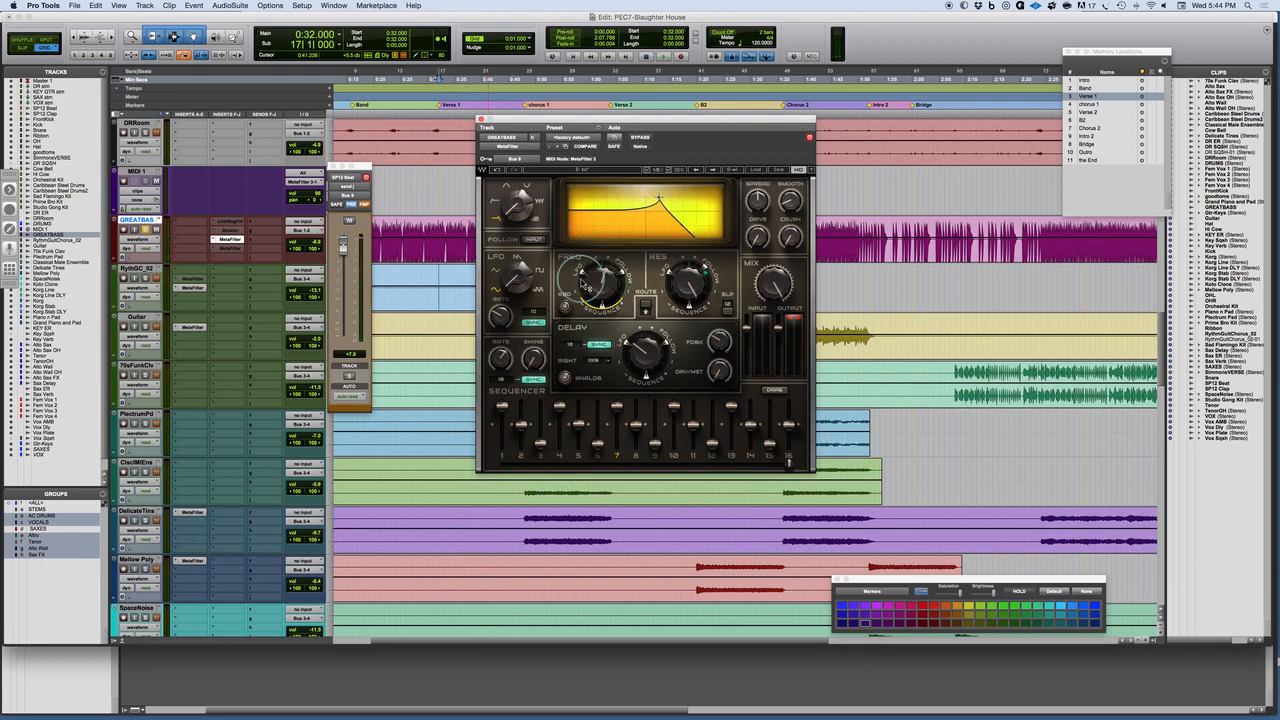
# Add sequencer modulation depth to RES, reshape the cutoff peak, and change the delay ROUTE.
pyautogui.moveTo(690, 285); pyautogui.dragTo(690, 295)
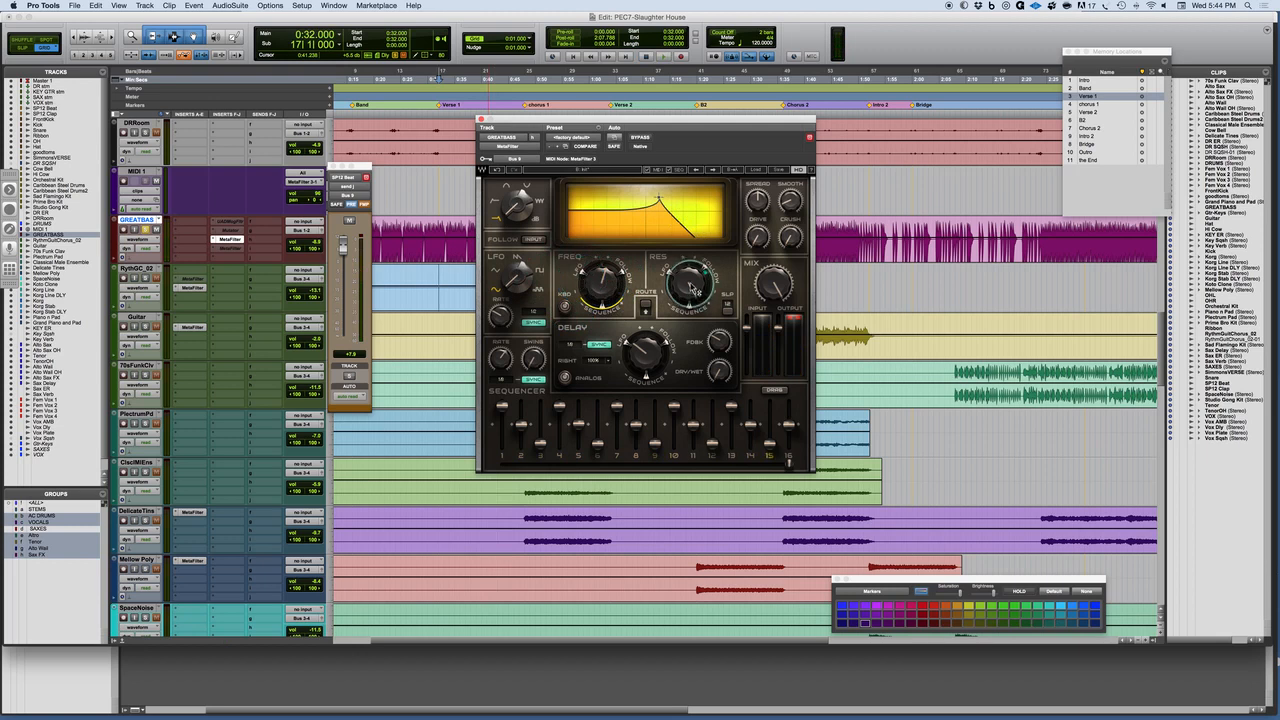
pyautogui.moveTo(690, 290); pyautogui.dragTo(695, 280)
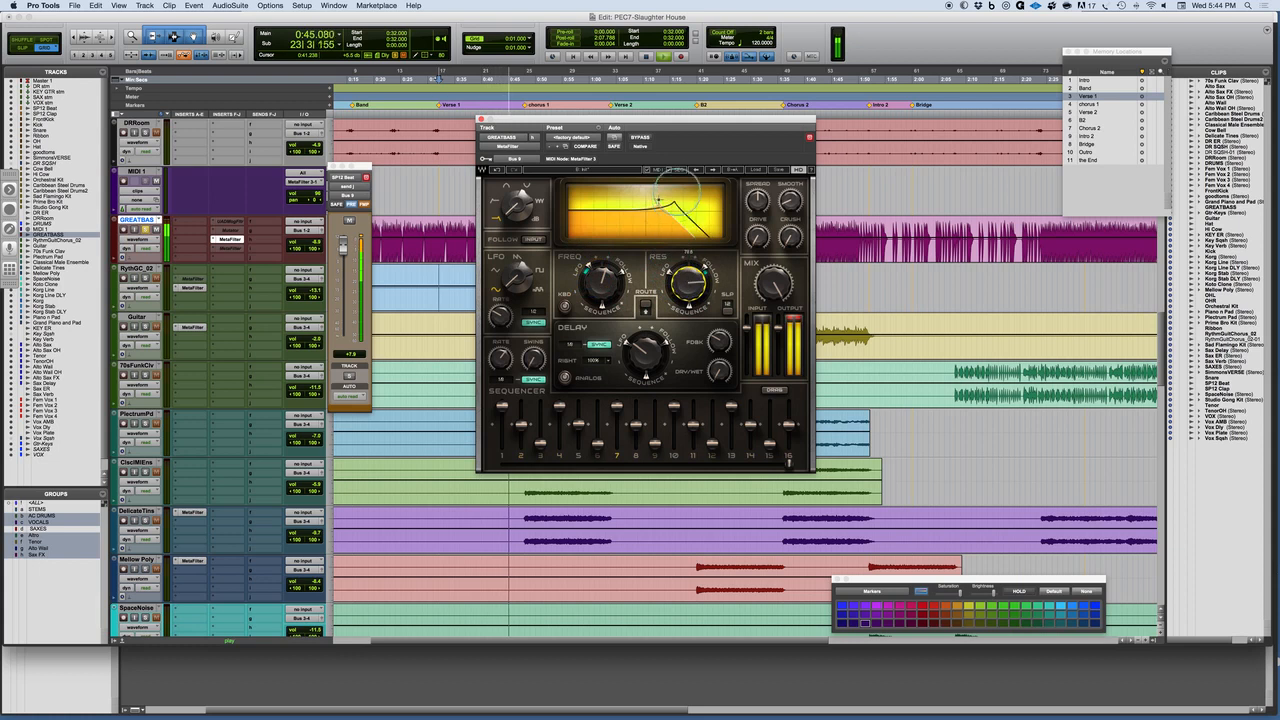
pyautogui.moveTo(690, 280); pyautogui.dragTo(695, 300)
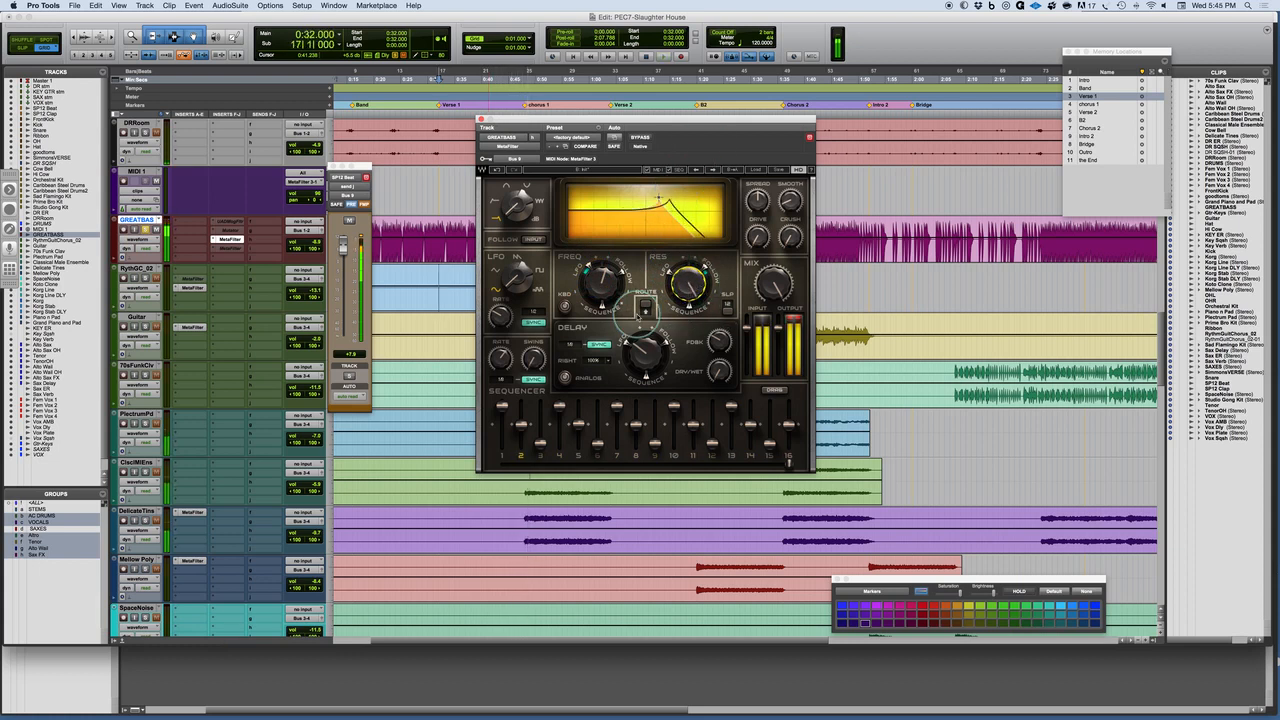
pyautogui.moveTo(625, 310); pyautogui.dragTo(630, 305)
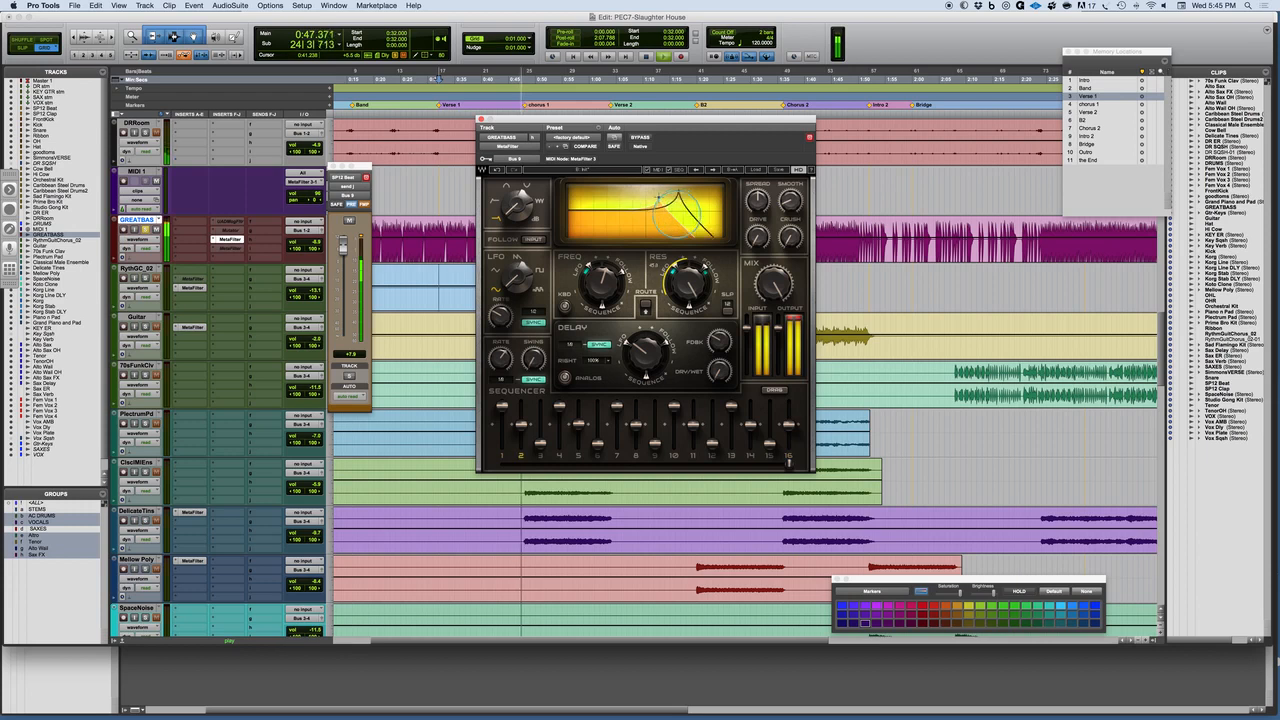
pyautogui.moveTo(695, 275); pyautogui.dragTo(712, 290)
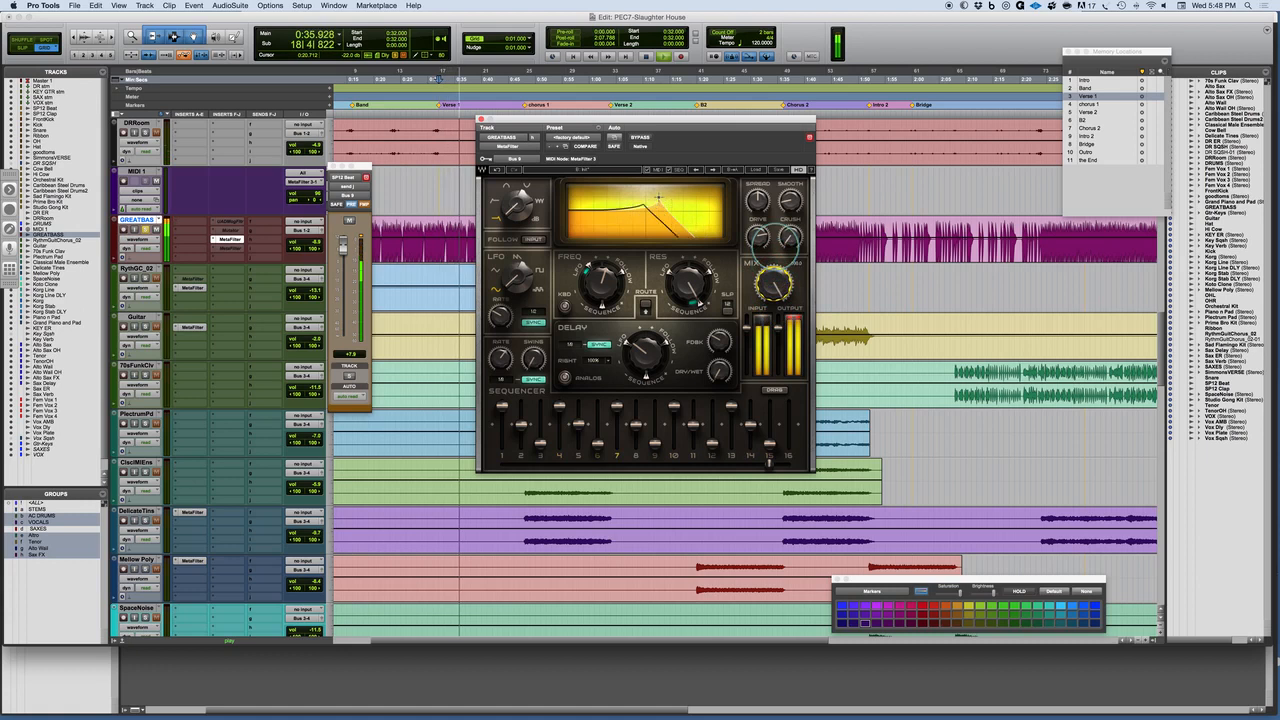
# Turn the MIX knob to blend filtered signal with the dry bass.
pyautogui.moveTo(770, 285); pyautogui.dragTo(773, 283)
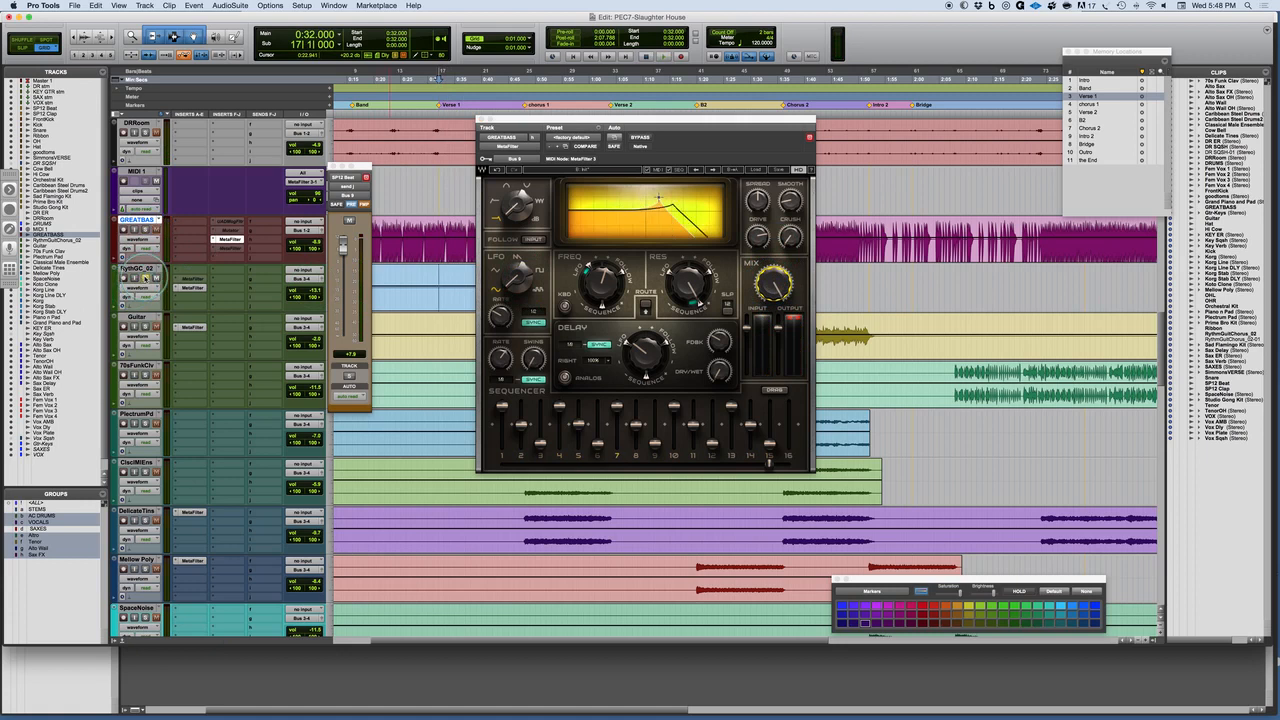
# Refine the MIX knob for the bass filter's wet/dry balance.
pyautogui.moveTo(645, 127); pyautogui.dragTo(965, 137)
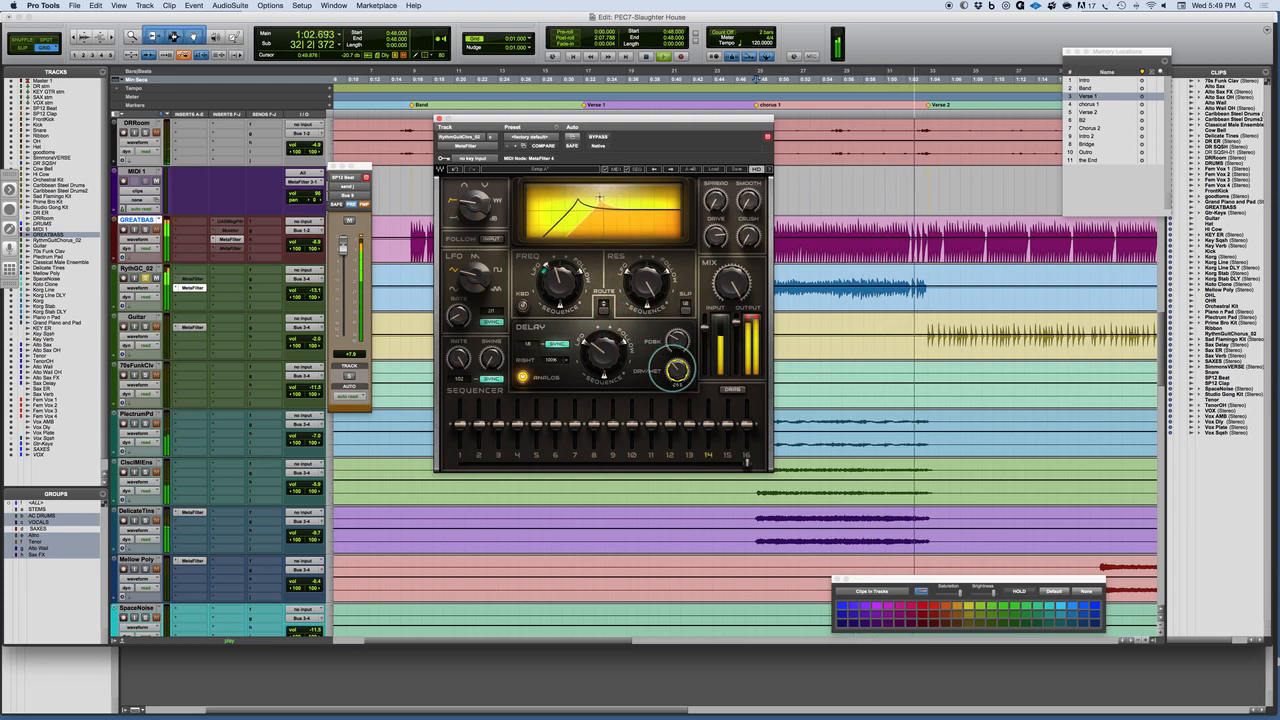
# On the guitar MetaFilter, set delay DRY/WET, overall MIX, and settle a new cutoff frequency.
pyautogui.moveTo(670, 370); pyautogui.dragTo(675, 368)
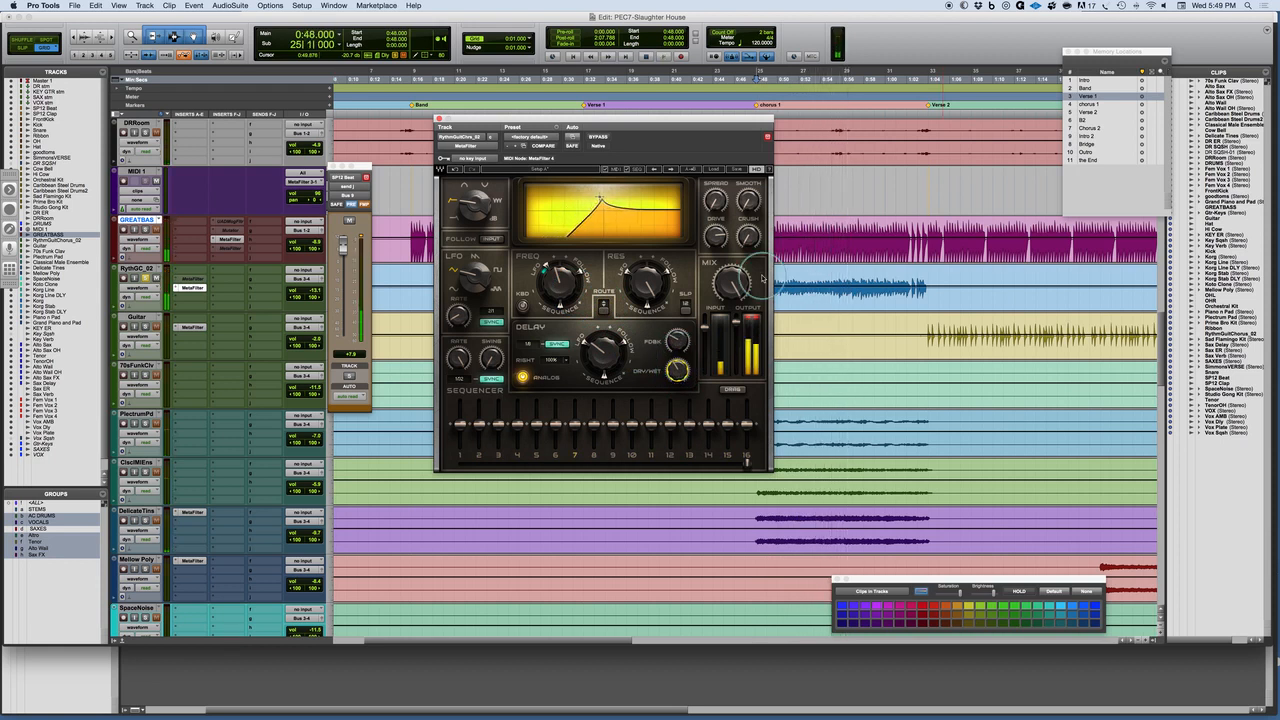
pyautogui.moveTo(735, 295); pyautogui.dragTo(740, 305)
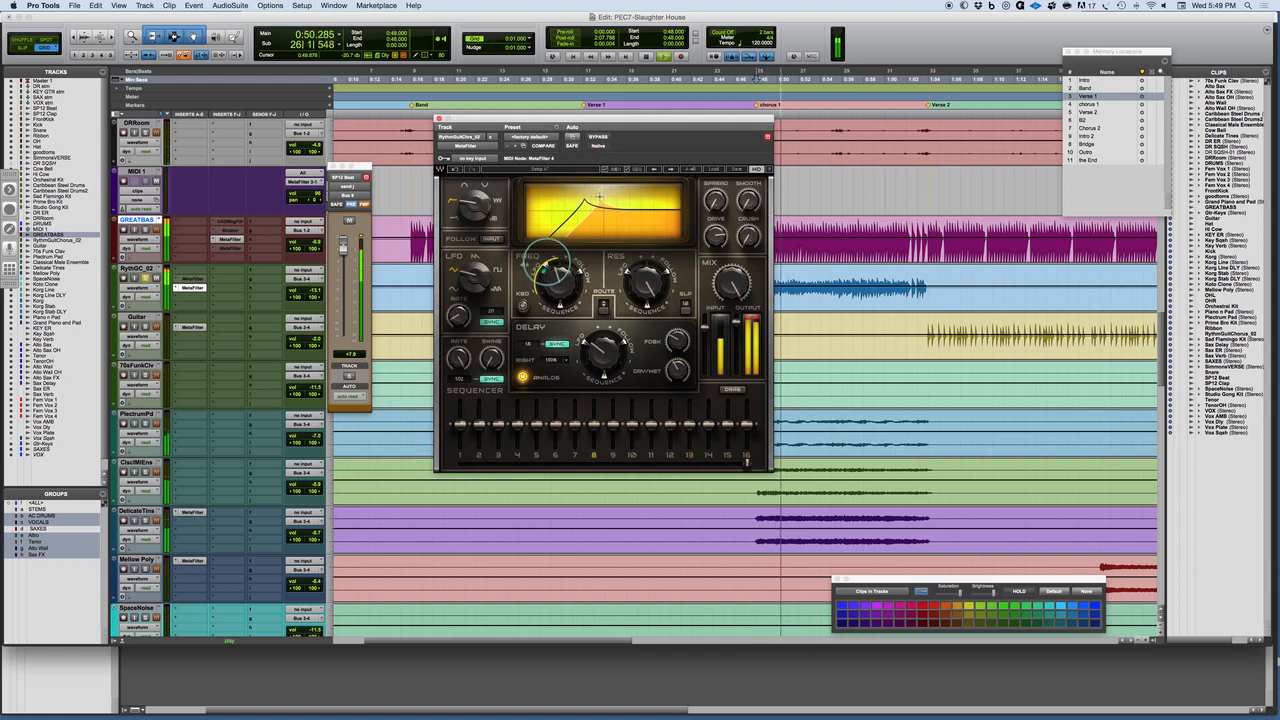
pyautogui.moveTo(545, 270); pyautogui.dragTo(555, 265)
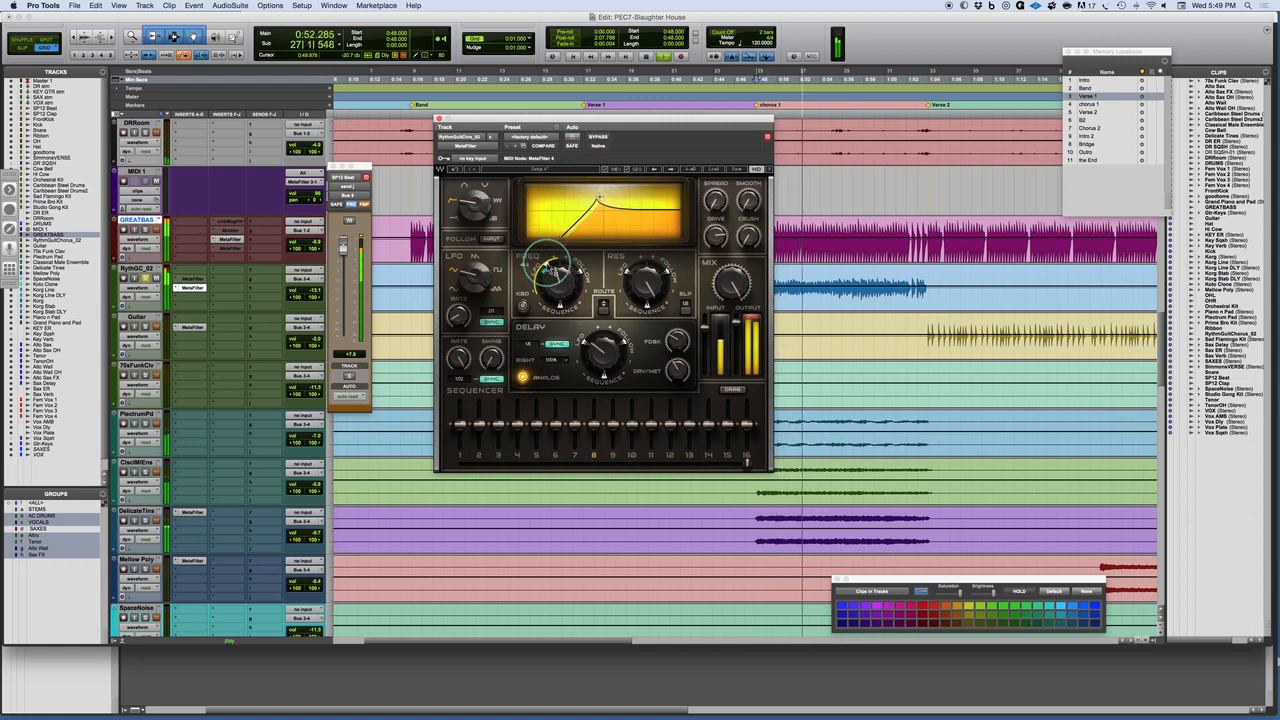
pyautogui.moveTo(555, 275); pyautogui.dragTo(575, 250)
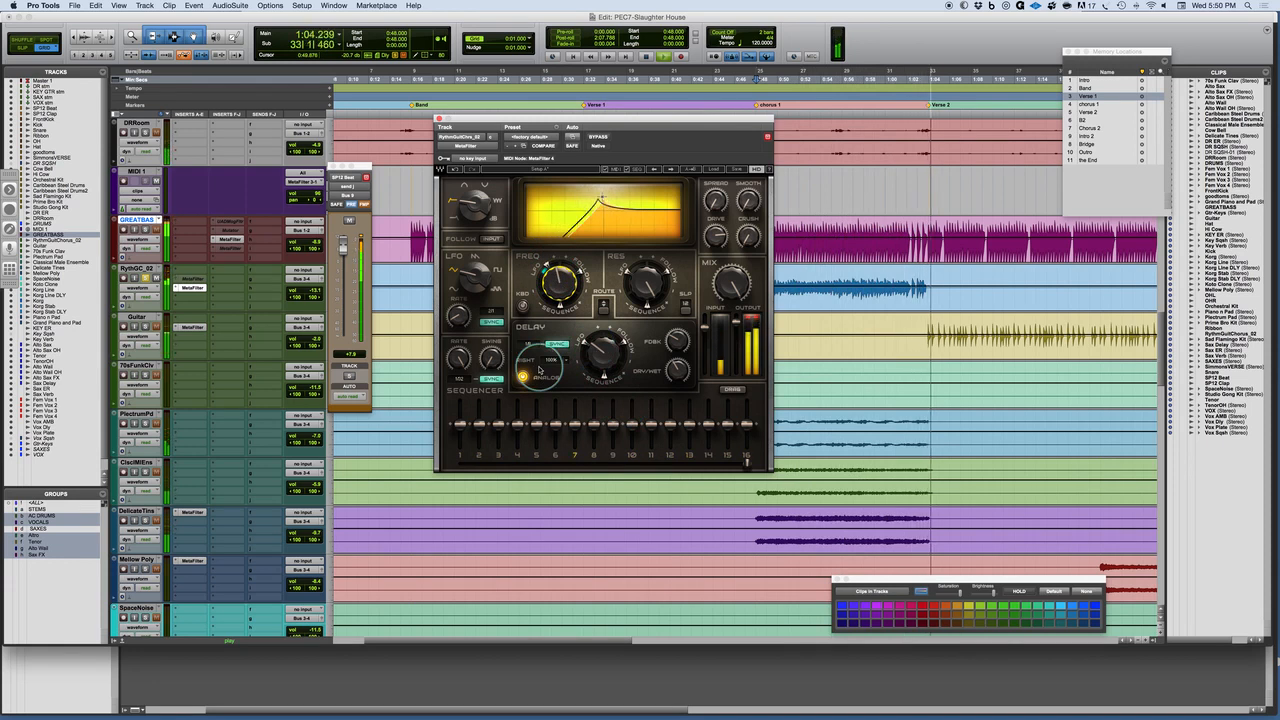
# Adjust the channel delay timing and give the right channel a different ratio percentage.
pyautogui.moveTo(530, 365); pyautogui.dragTo(540, 350)
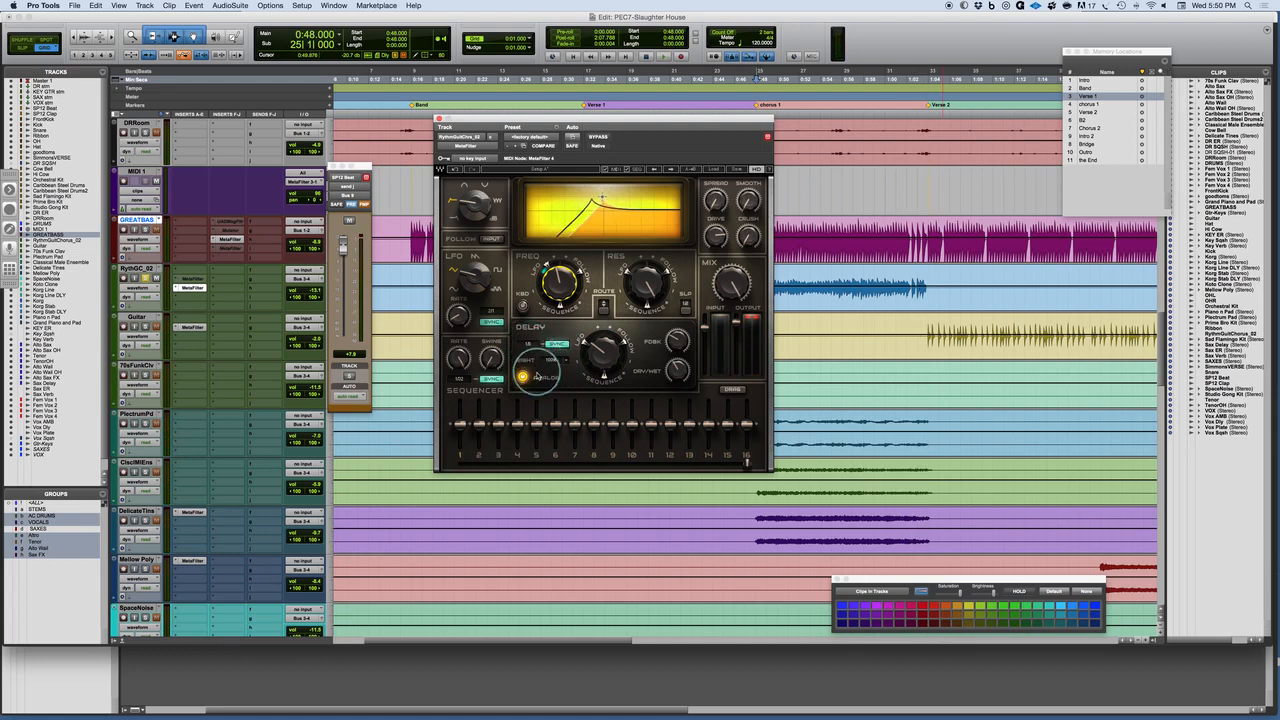
pyautogui.click(558, 360)
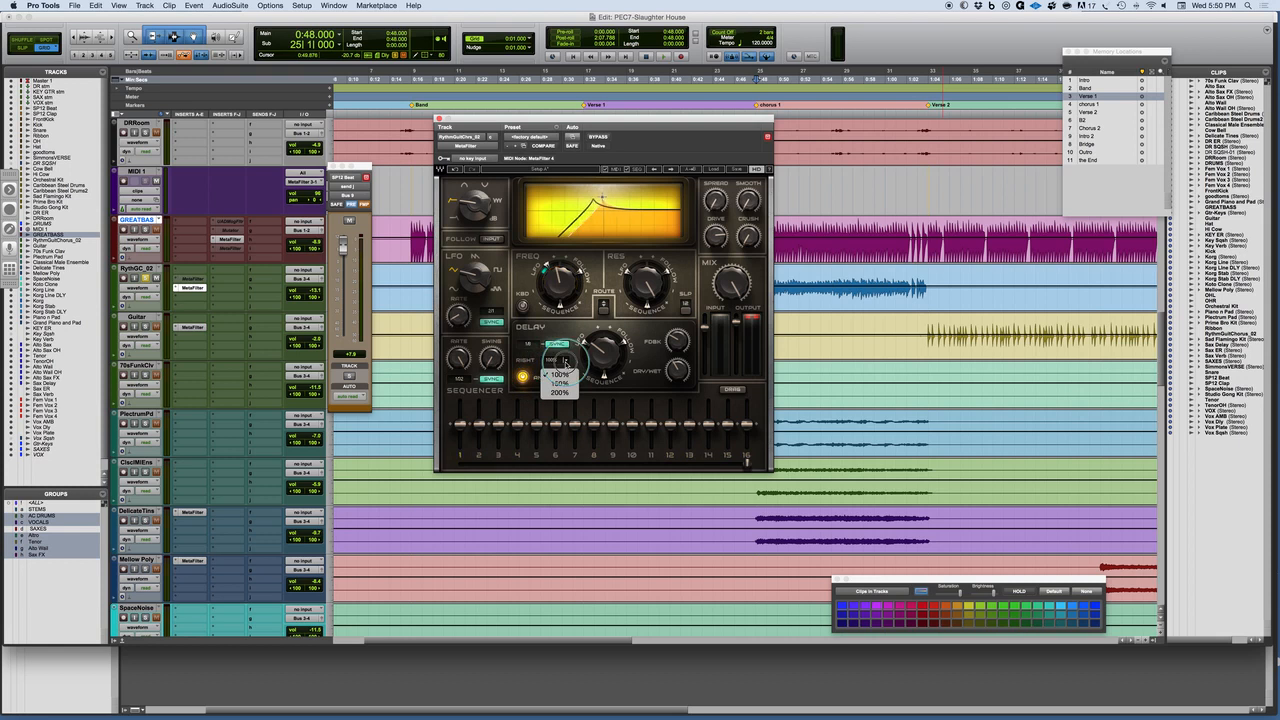
pyautogui.click(560, 383)
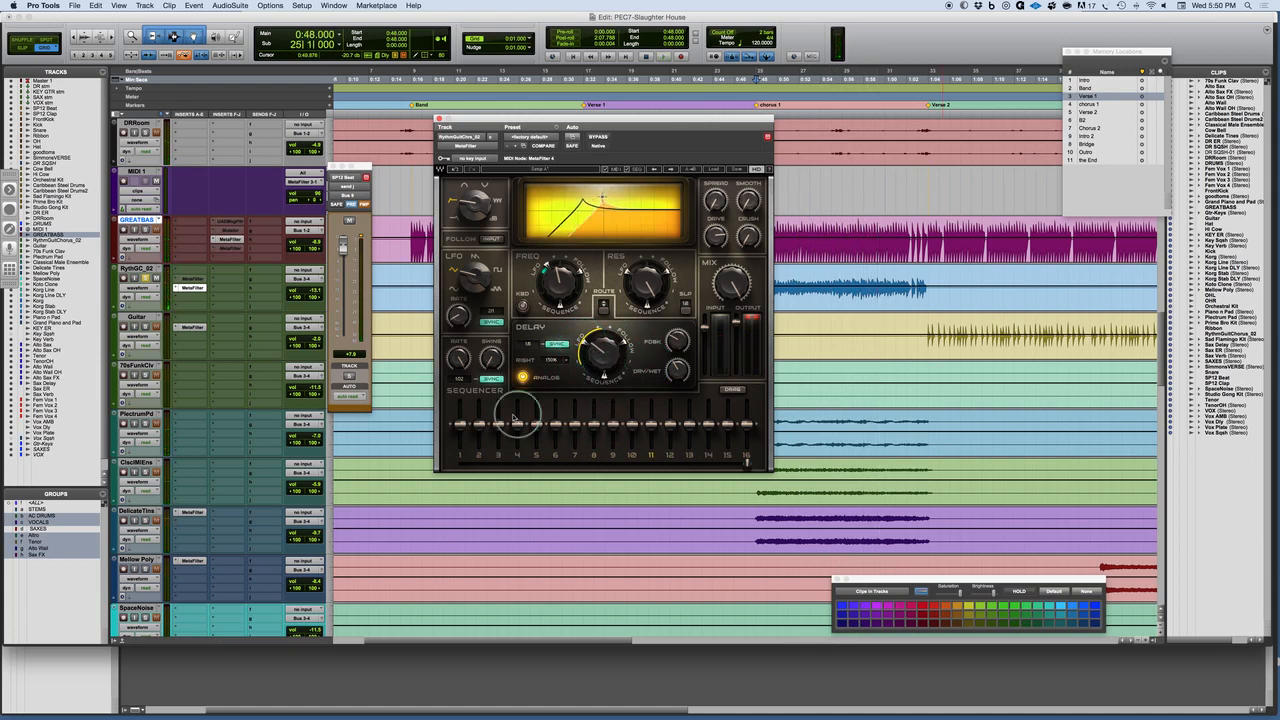
# Draw varying levels across the sequencer steps and set the Sequence depth on the Delay knob.
pyautogui.moveTo(515, 415); pyautogui.dragTo(625, 345)
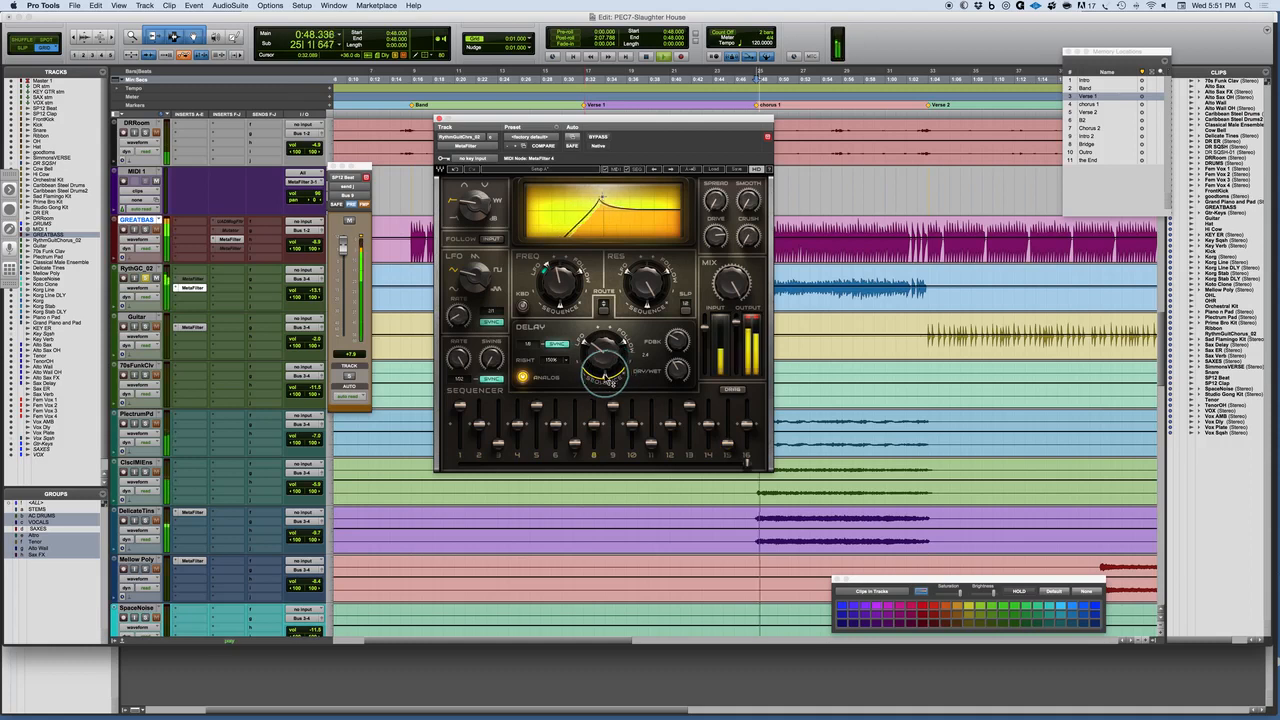
pyautogui.moveTo(605, 375); pyautogui.dragTo(615, 365)
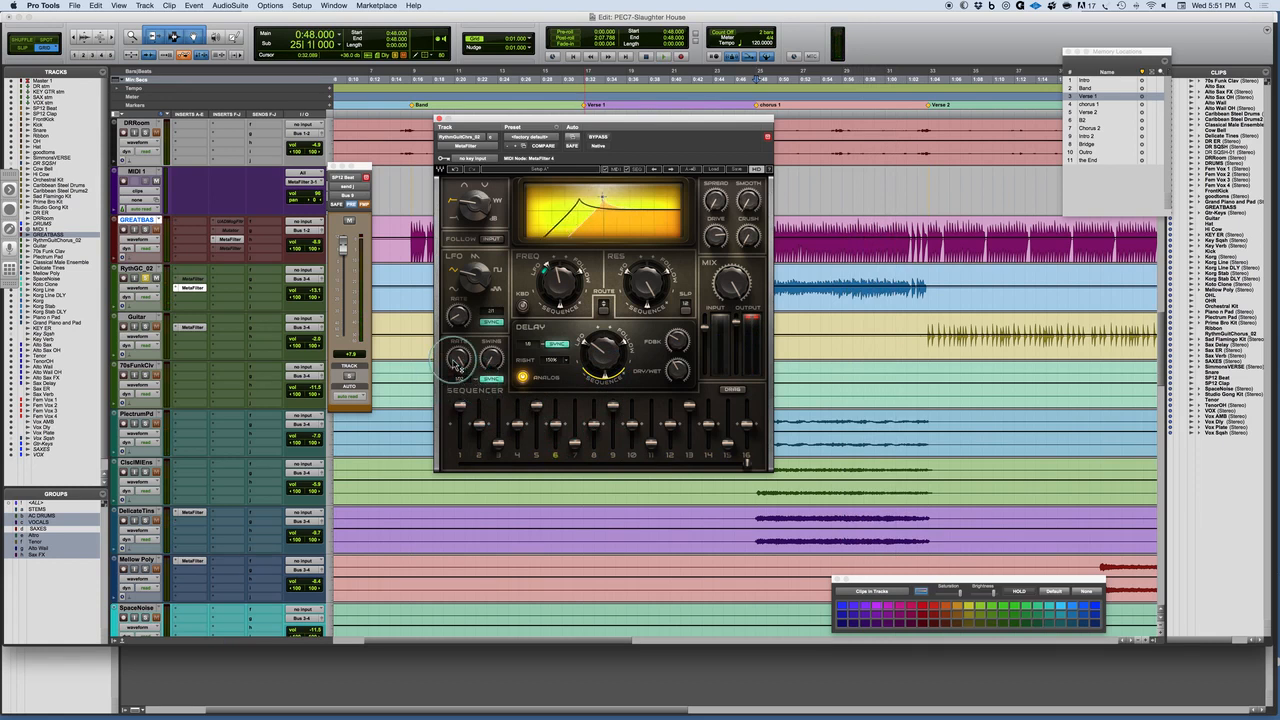
# Change the sequencer's modulation rate with the Rate knob.
pyautogui.moveTo(457, 360); pyautogui.dragTo(458, 350)
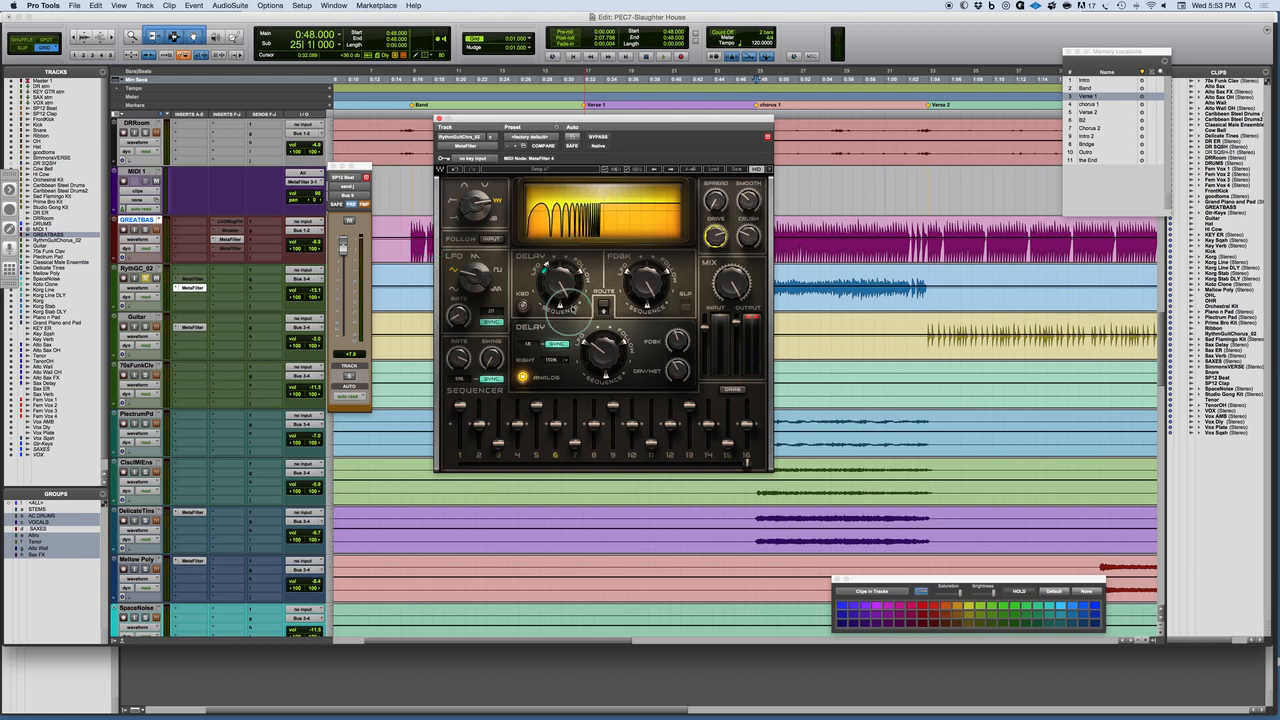
# Adjust the comb filter's delay amount, then bring up the factory preset list.
pyautogui.moveTo(560, 290); pyautogui.dragTo(555, 280)
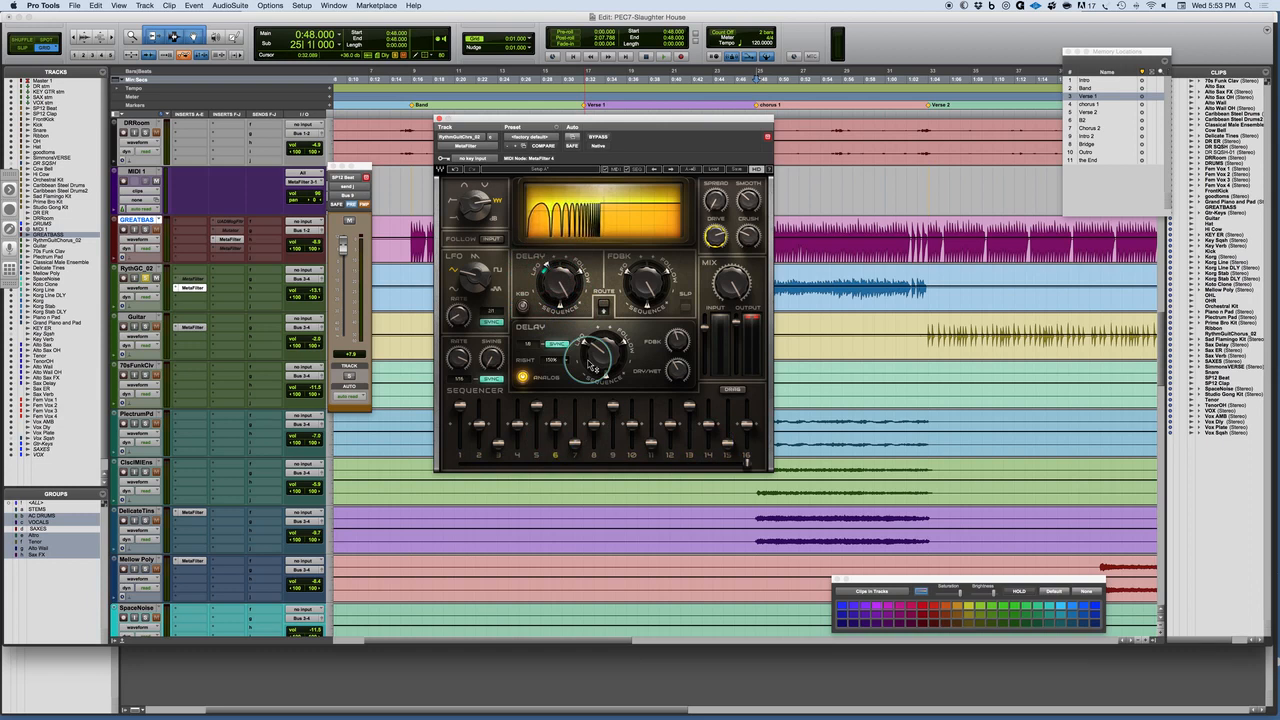
pyautogui.click(715, 169)
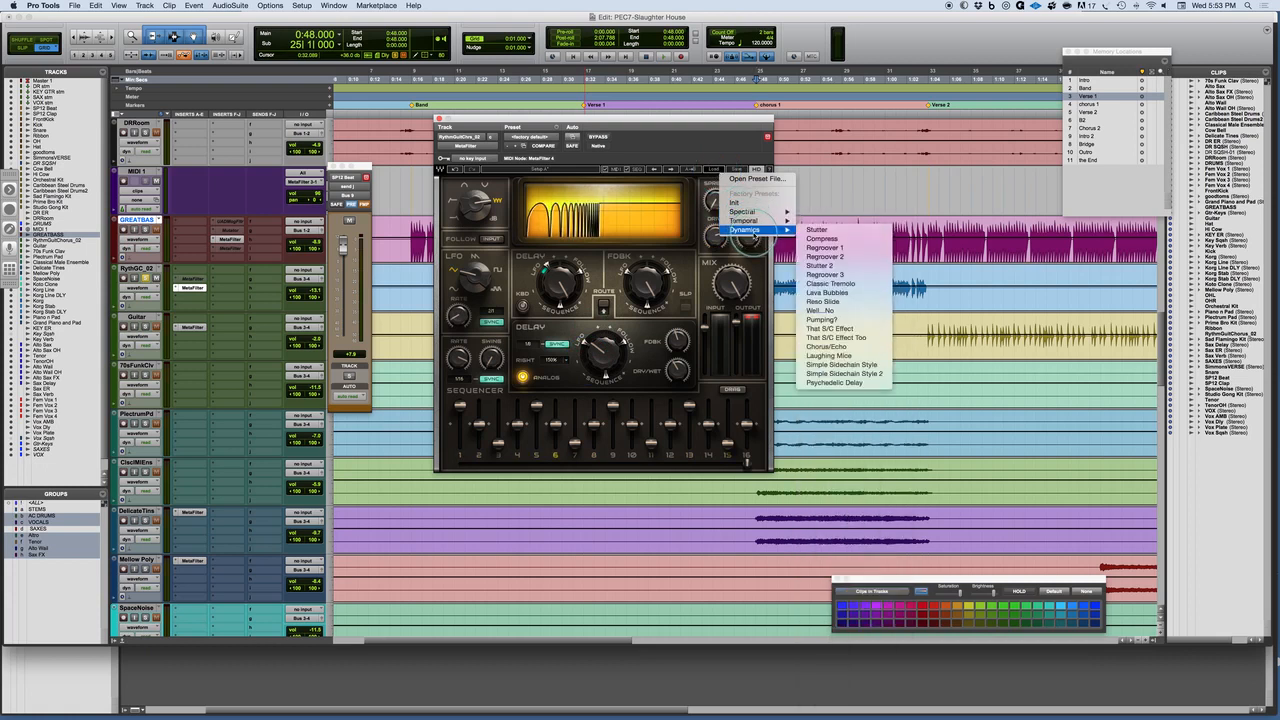
pyautogui.moveTo(752, 230)
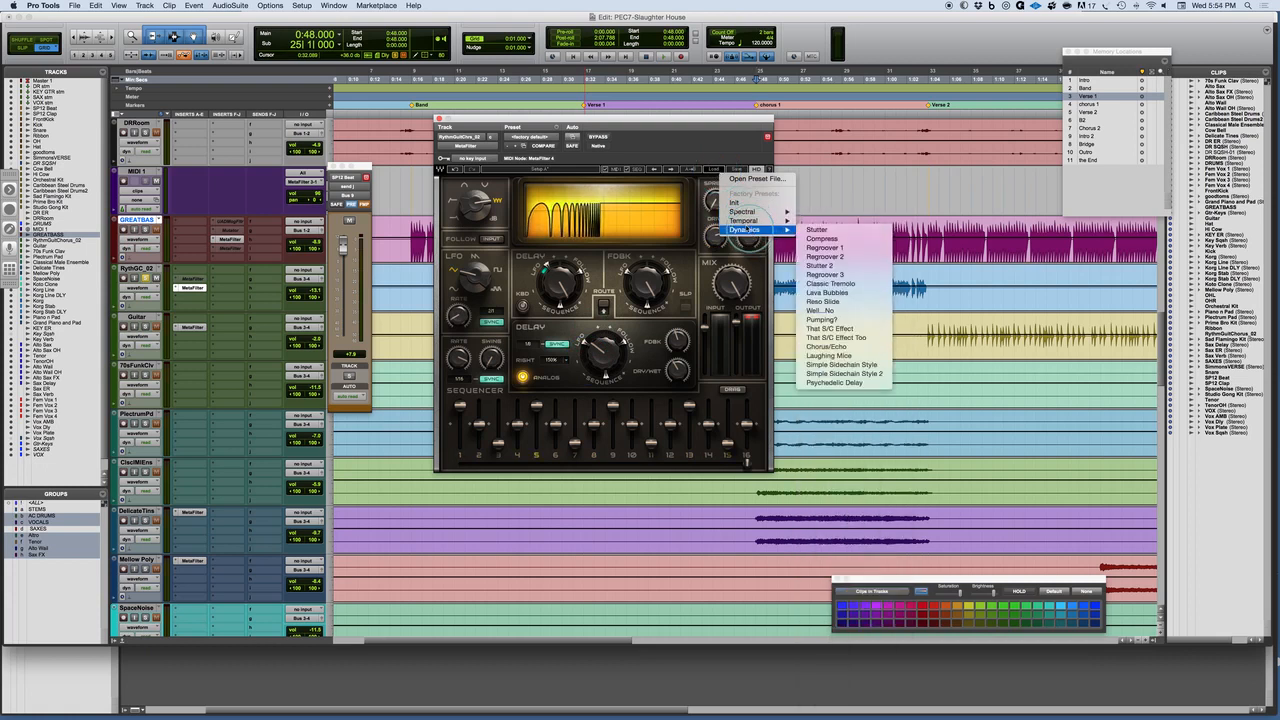